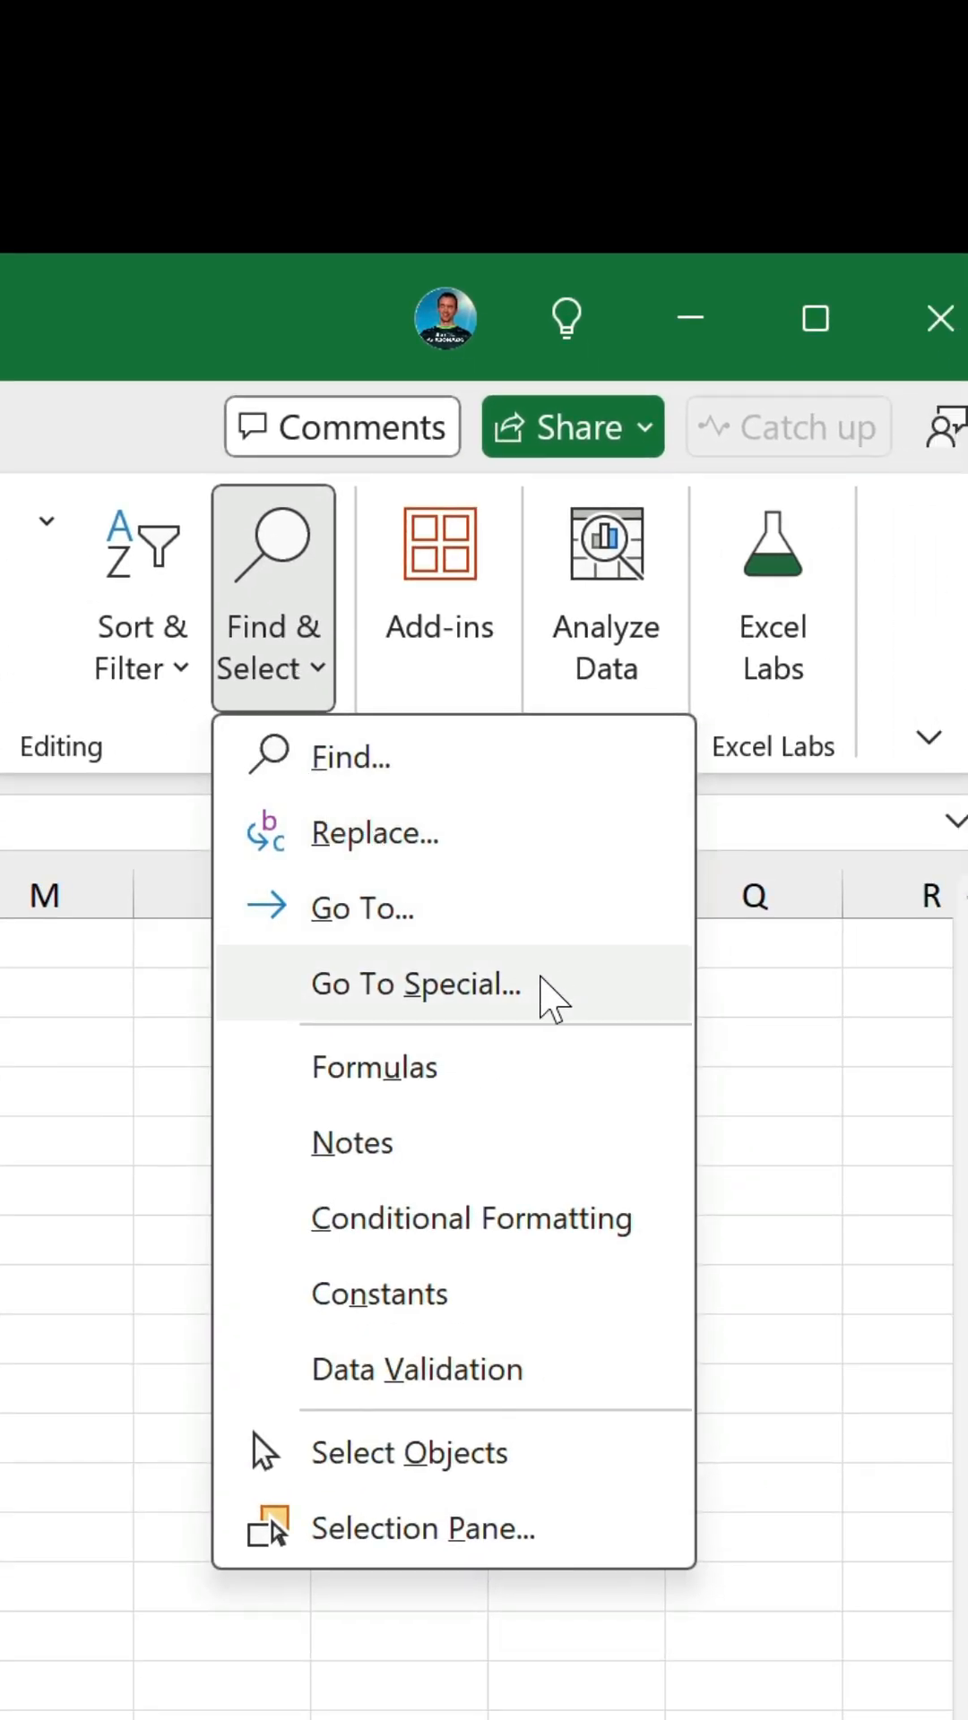
Use Go To Special with the Blanks option to highlight every empty cell in the data.
click(413, 984)
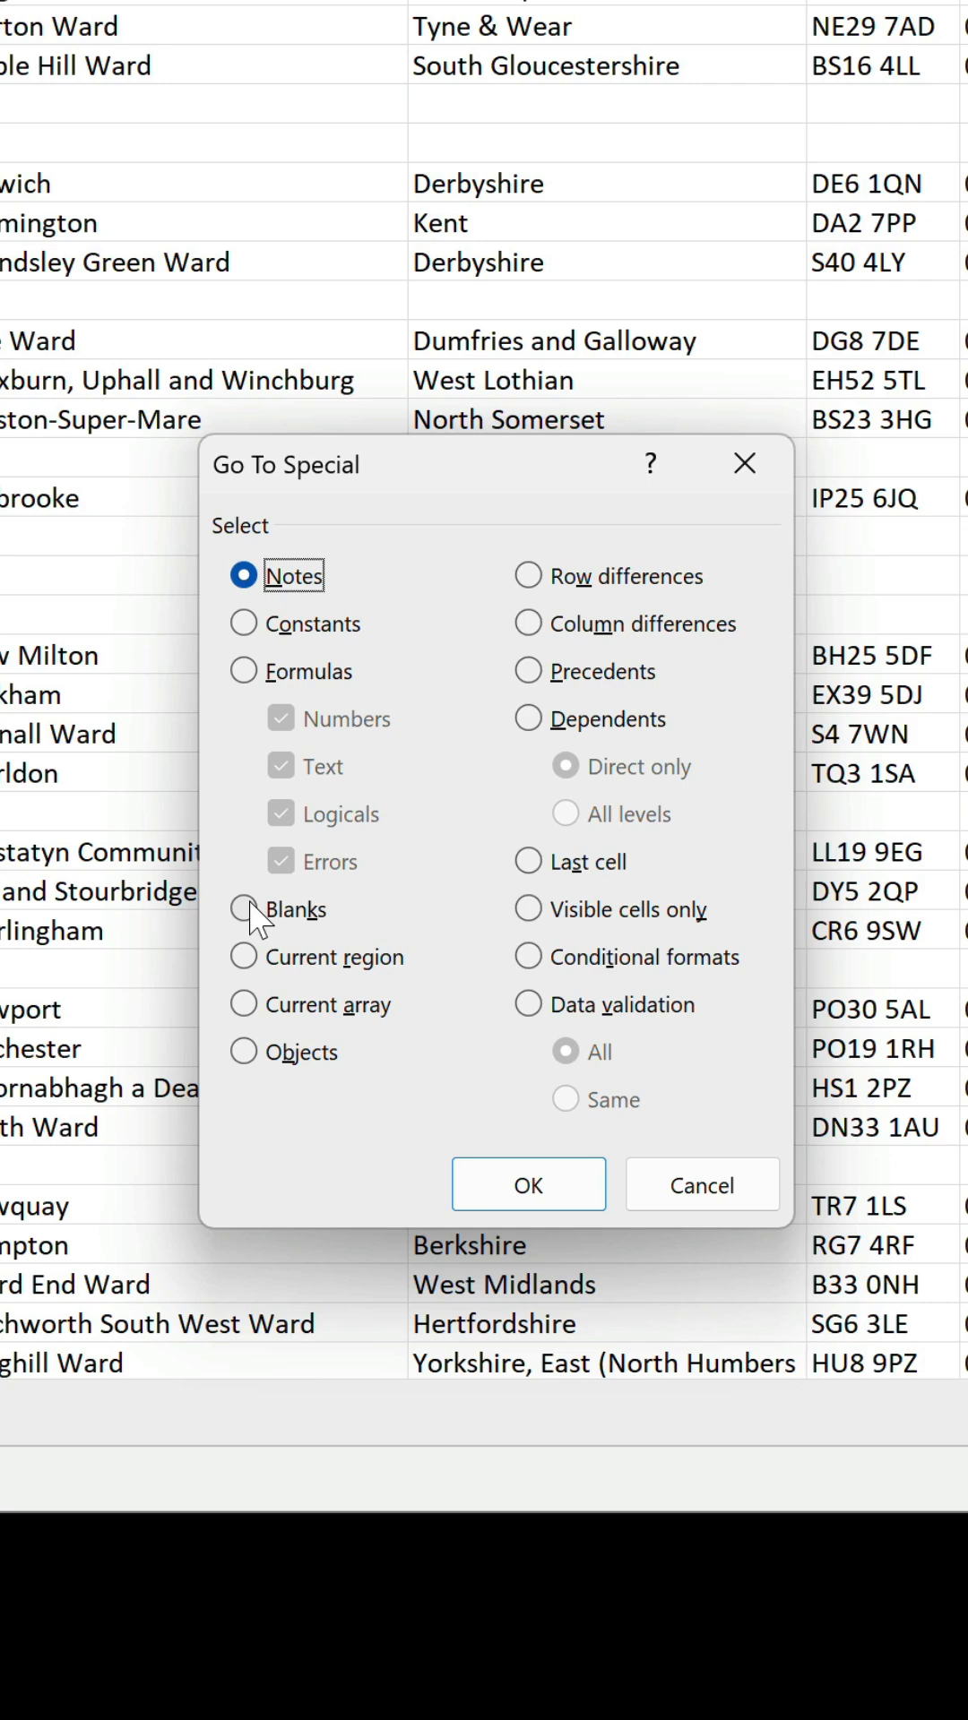
click(244, 910)
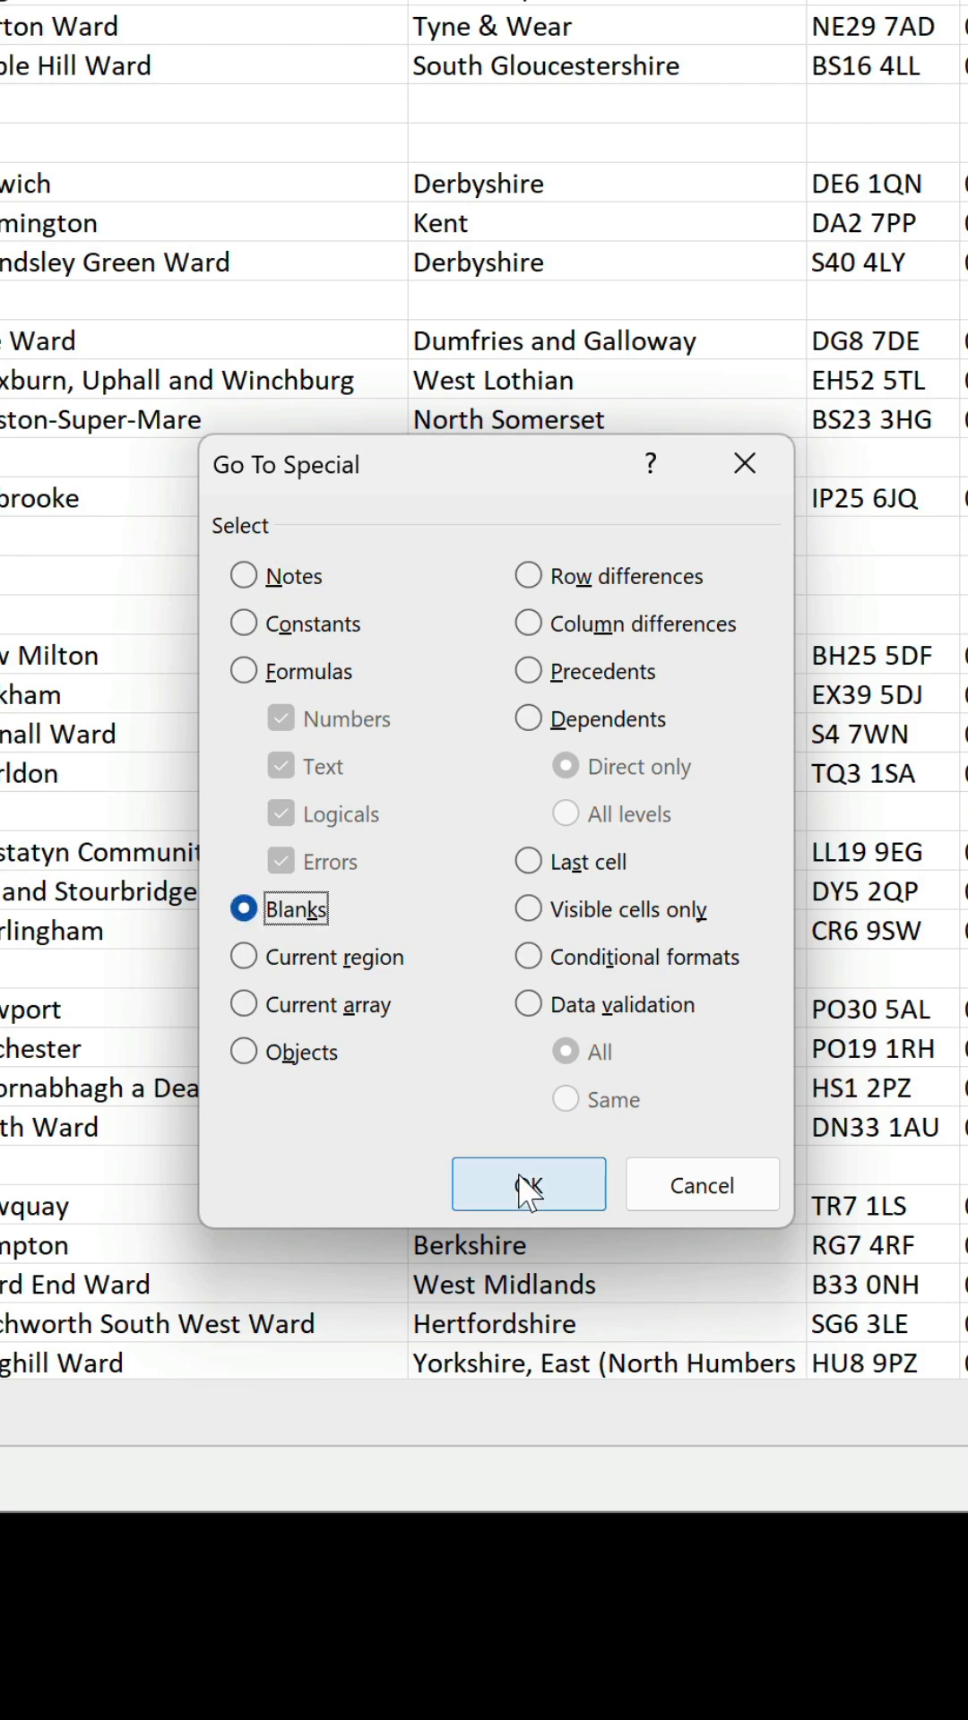
click(527, 1184)
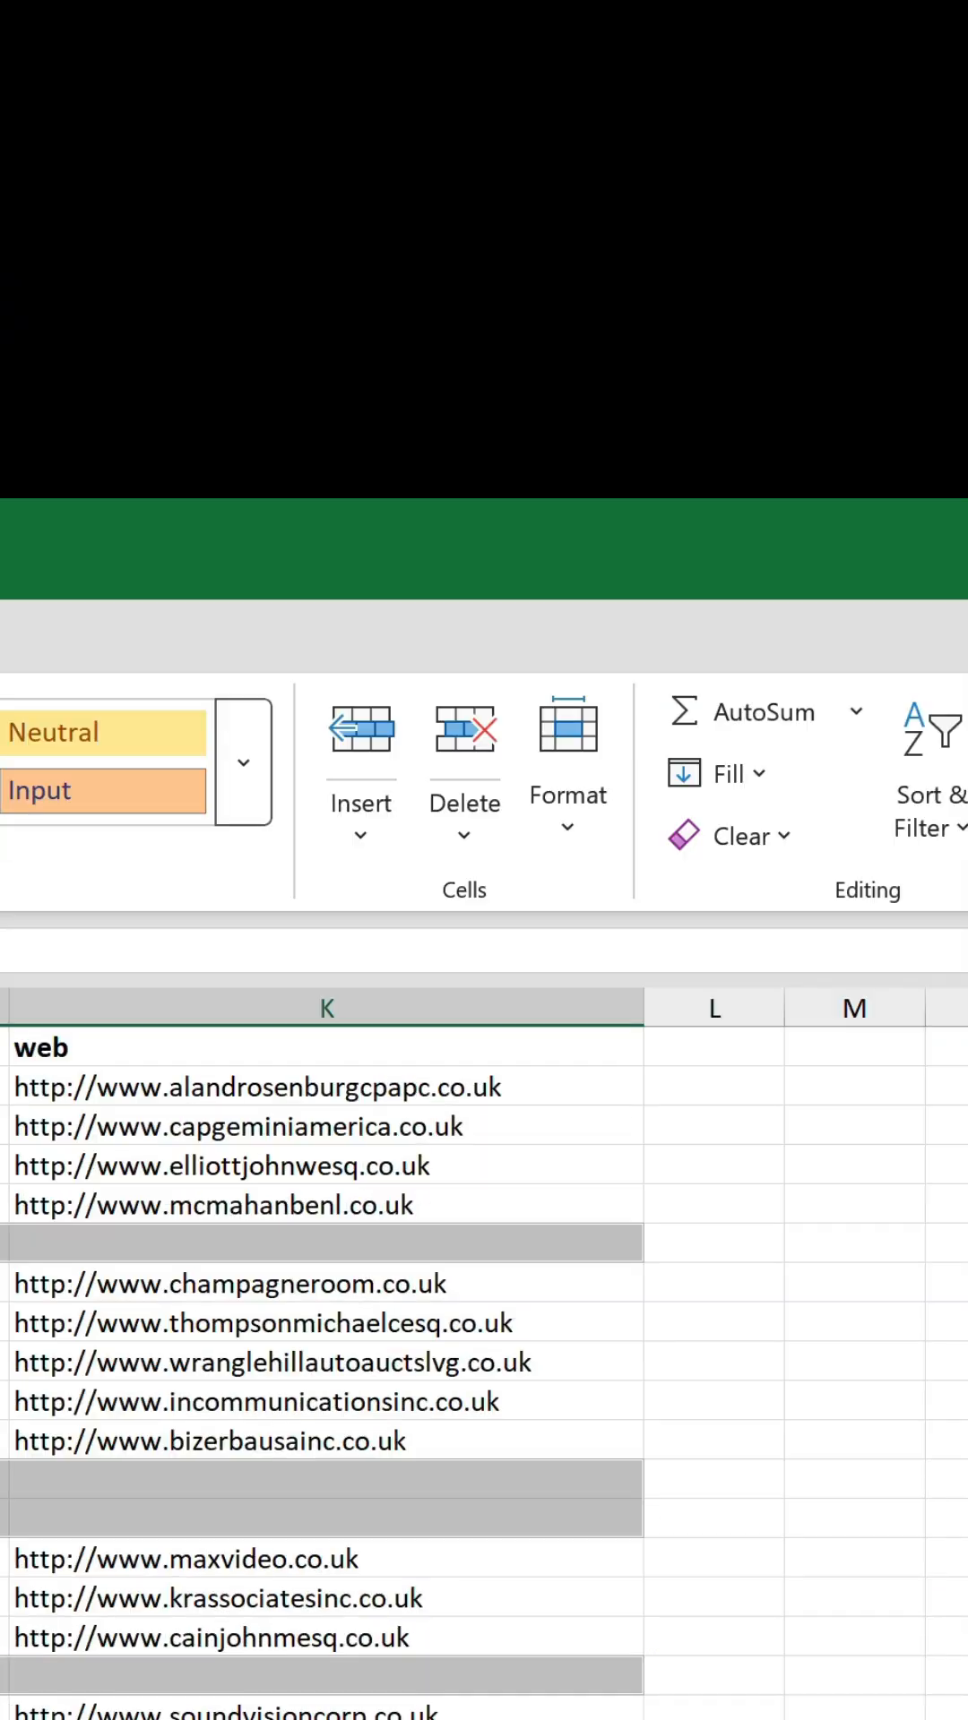
Remove the selected blanks with Delete Sheet Rows so the records run continuously.
click(462, 833)
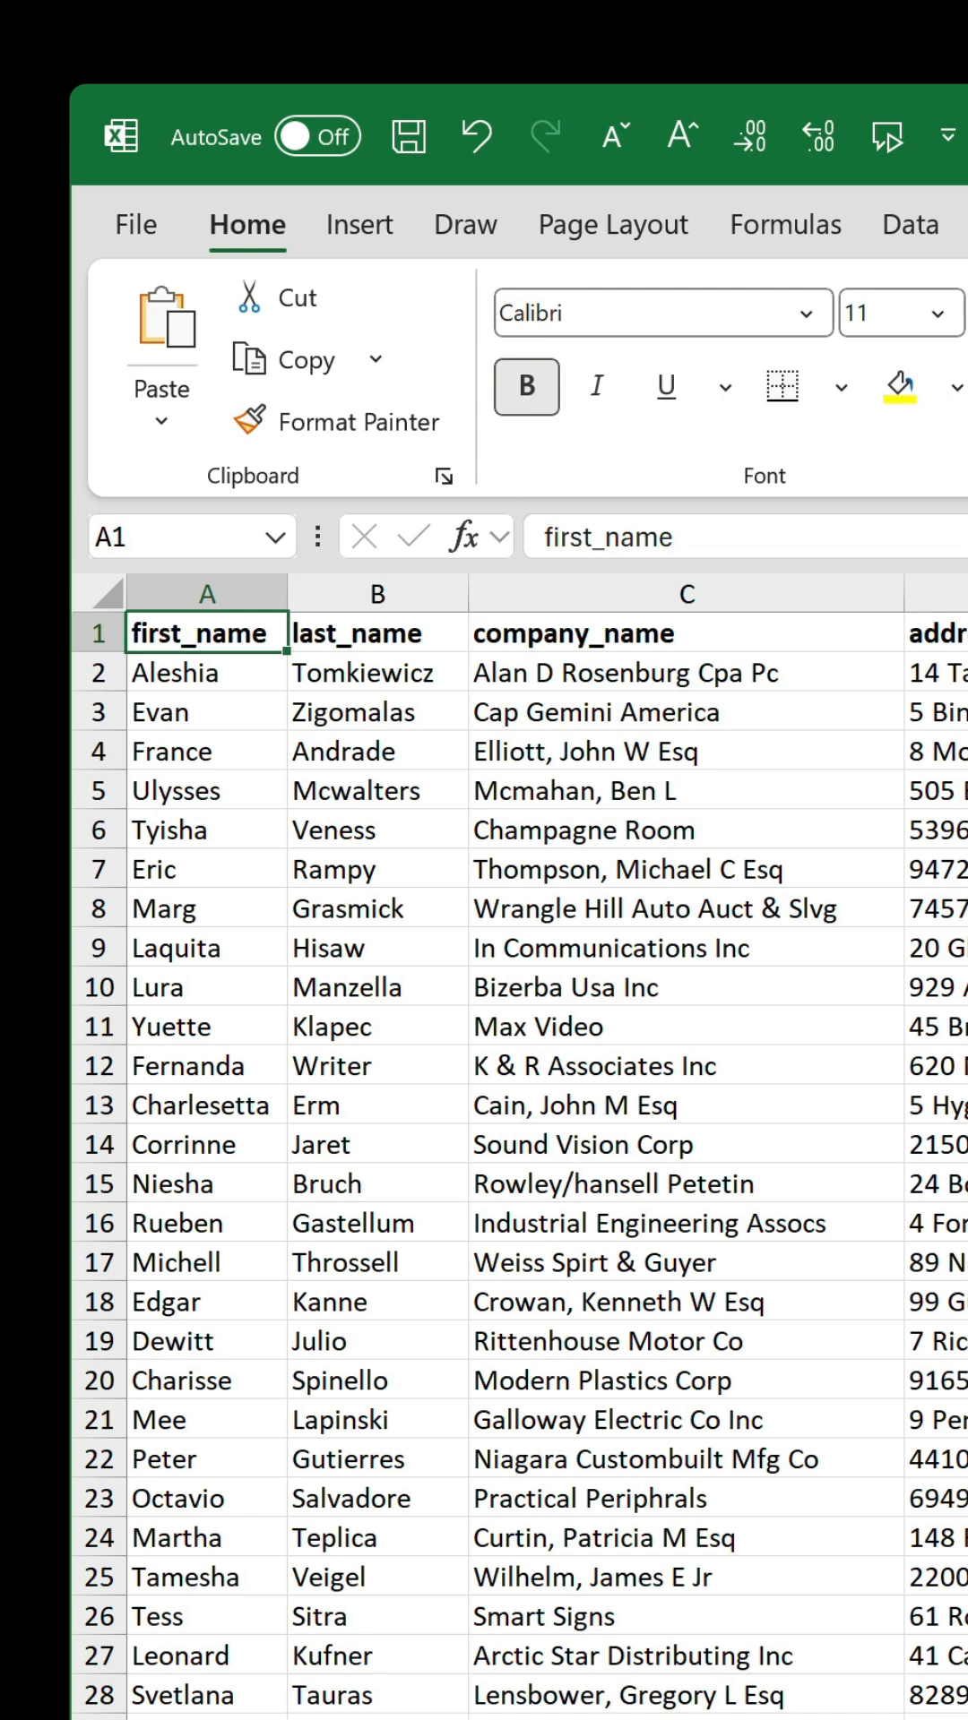
Reselect all blanks via Ctrl+G Special, then bring up the Ctrl+- delete options for entire rows.
key(ctrl+g)
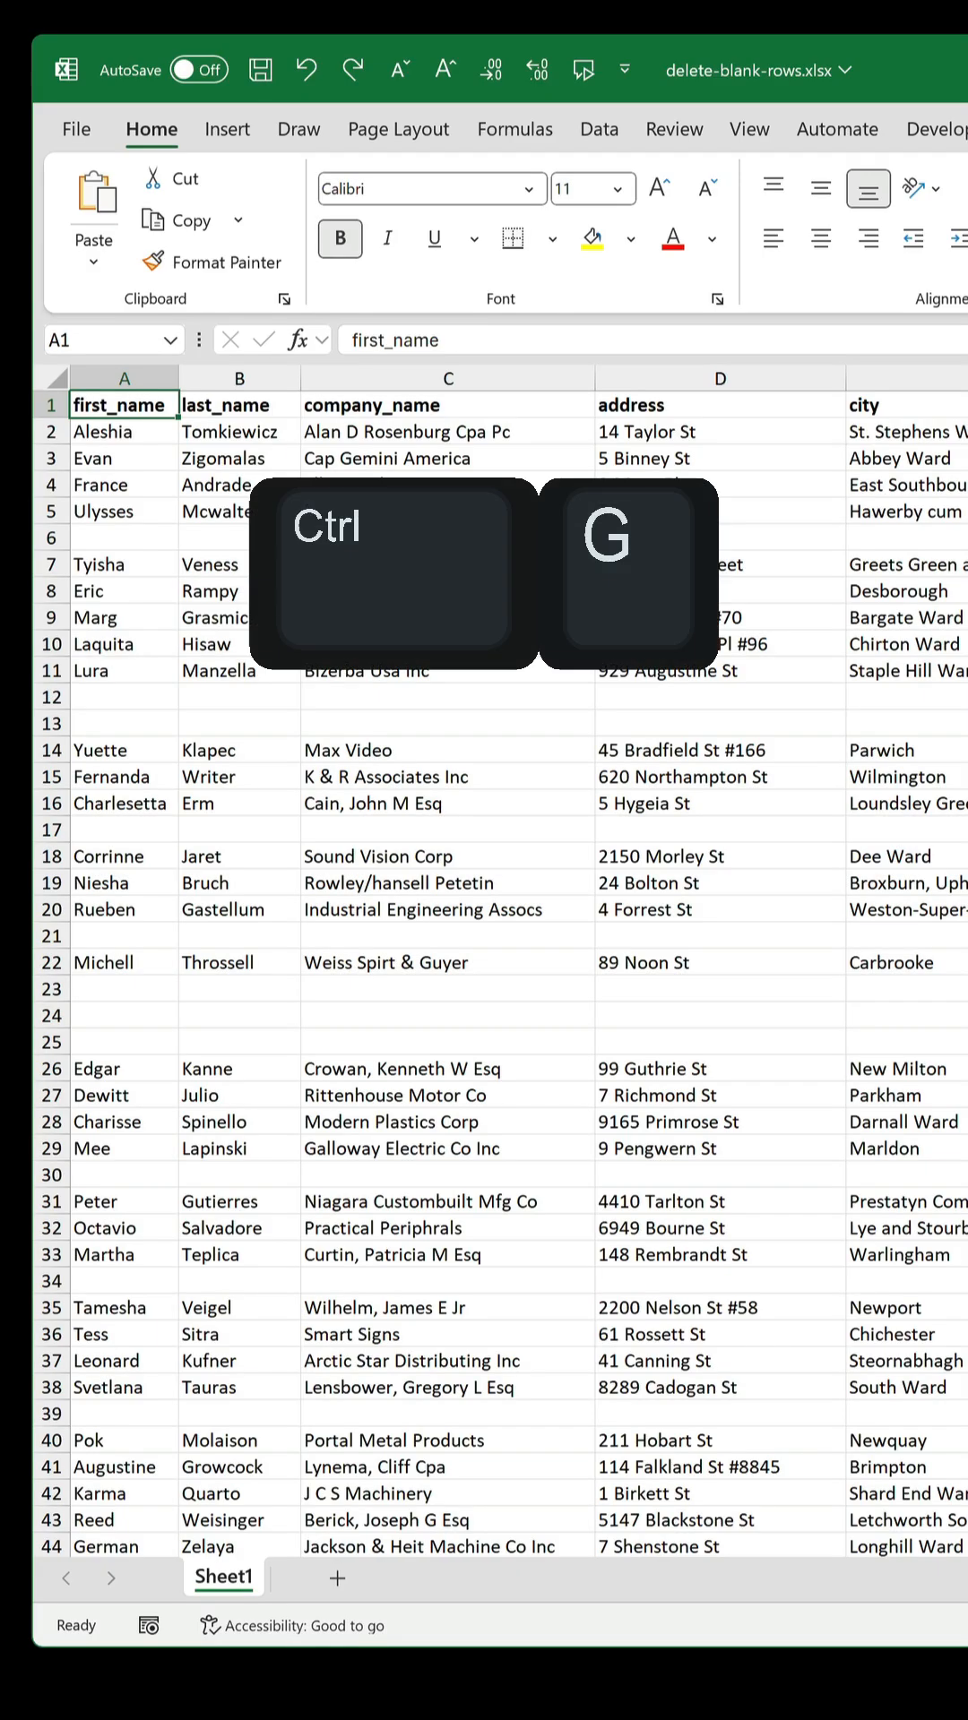
key(ctrl+g)
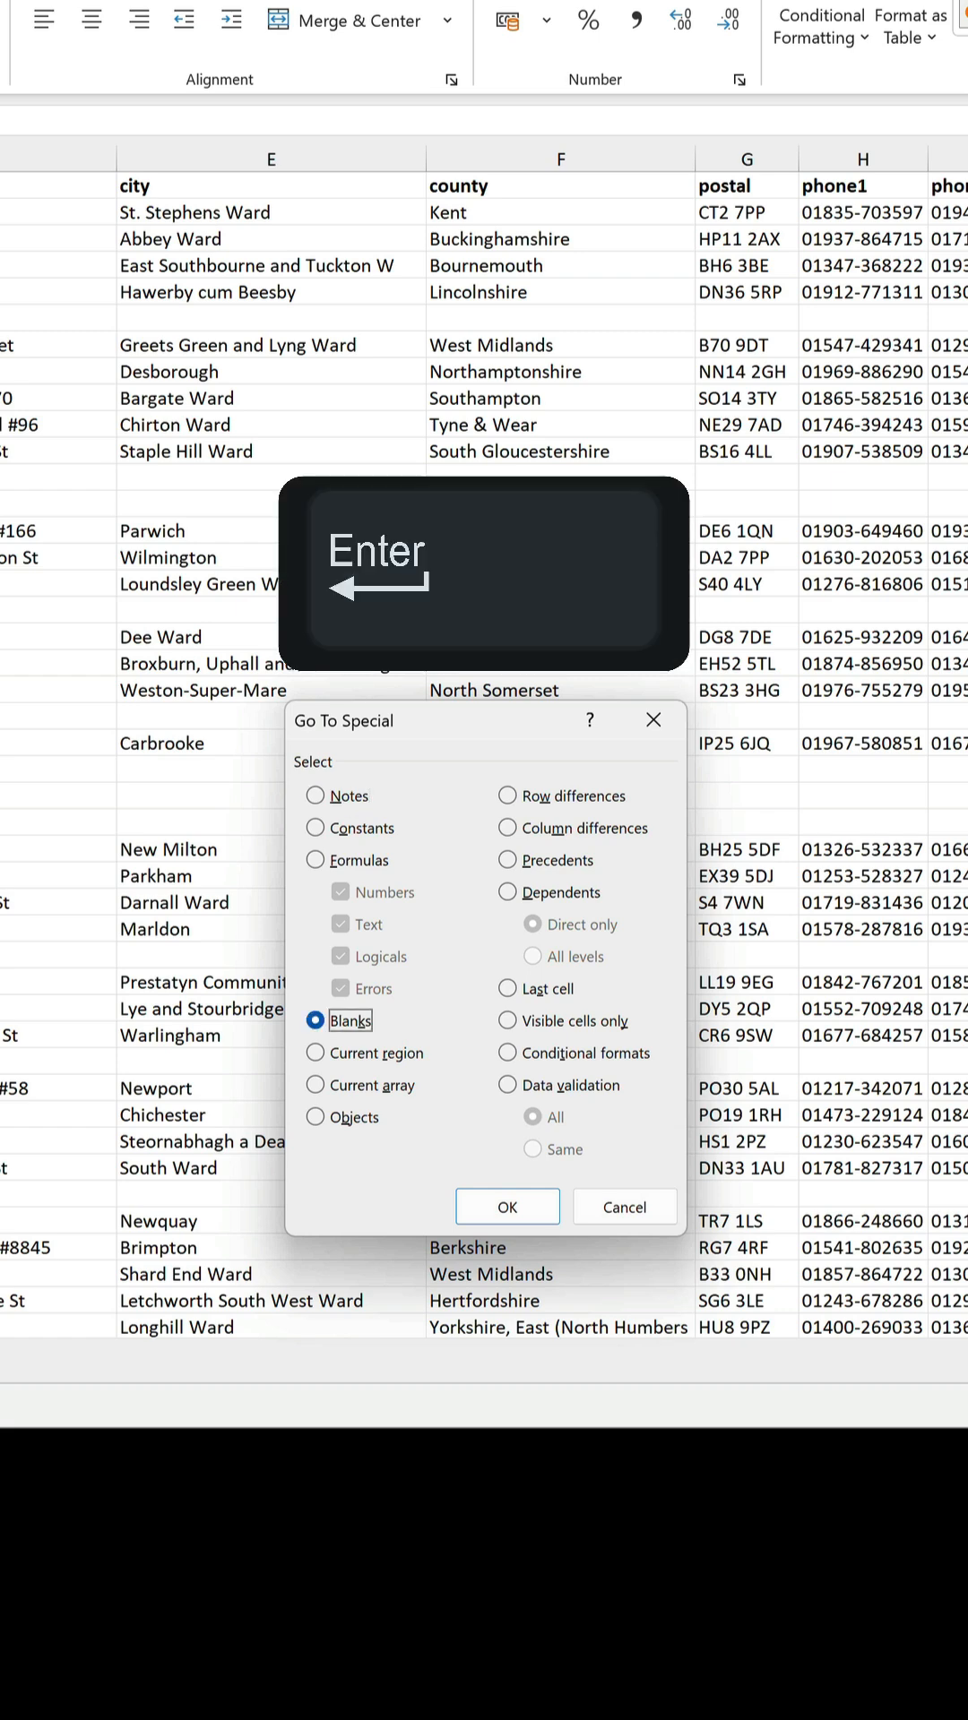
click(507, 1206)
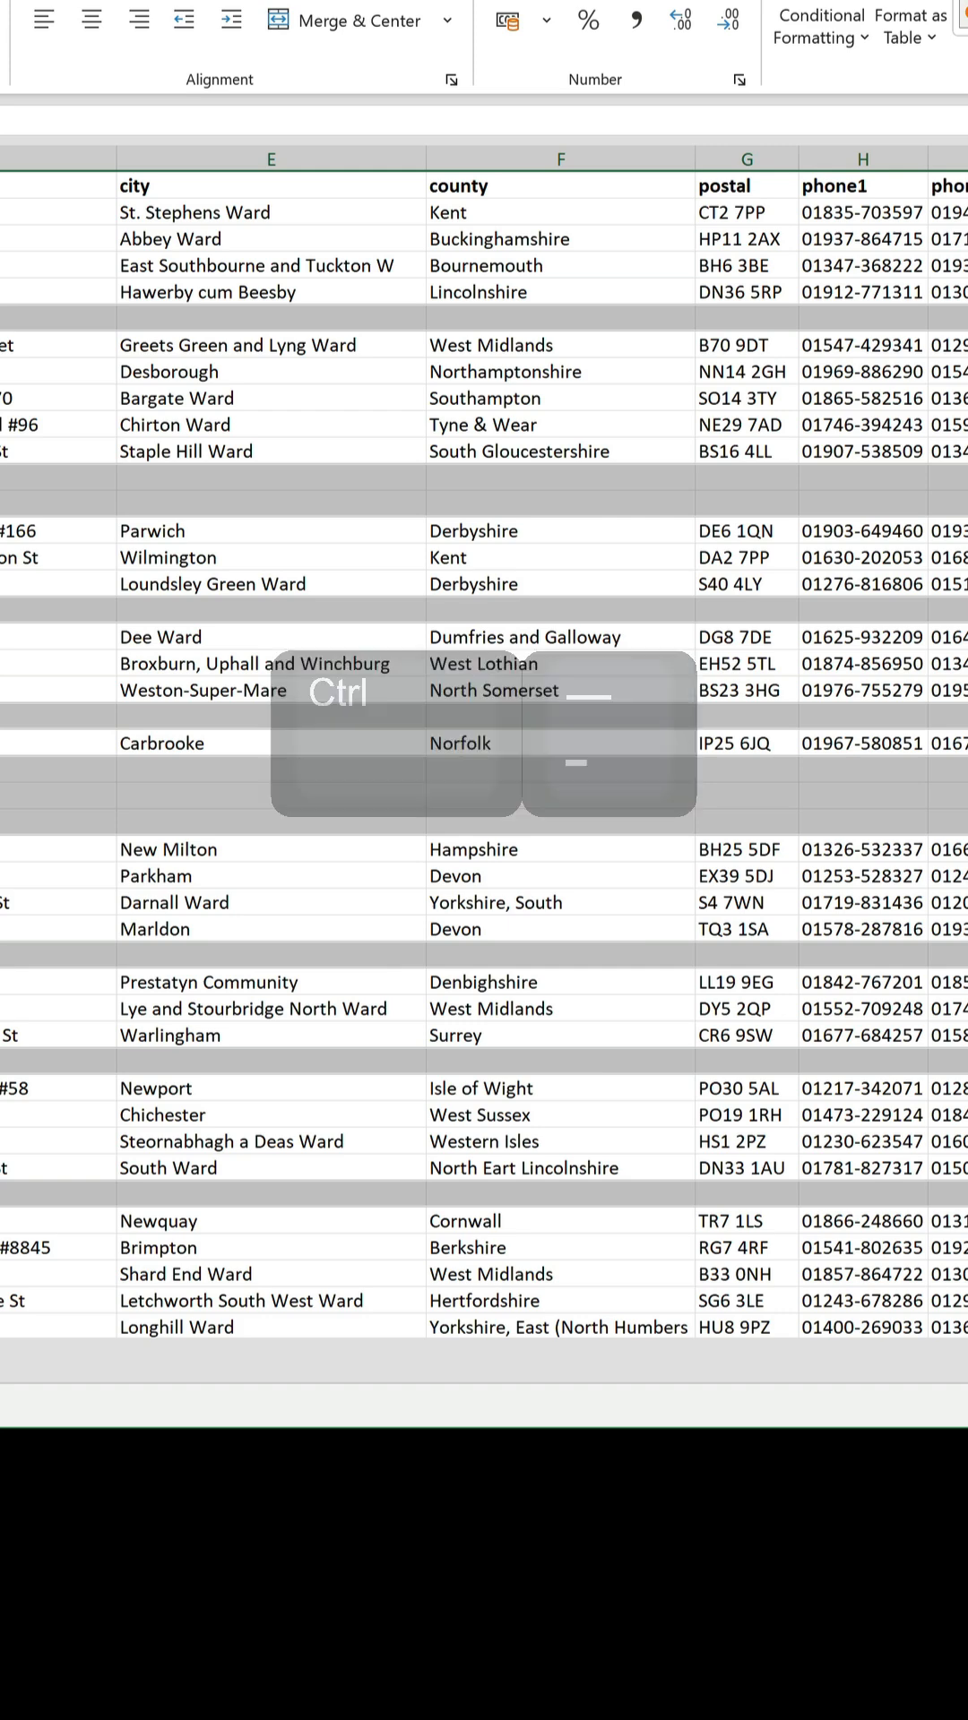
key(ctrl+minus)
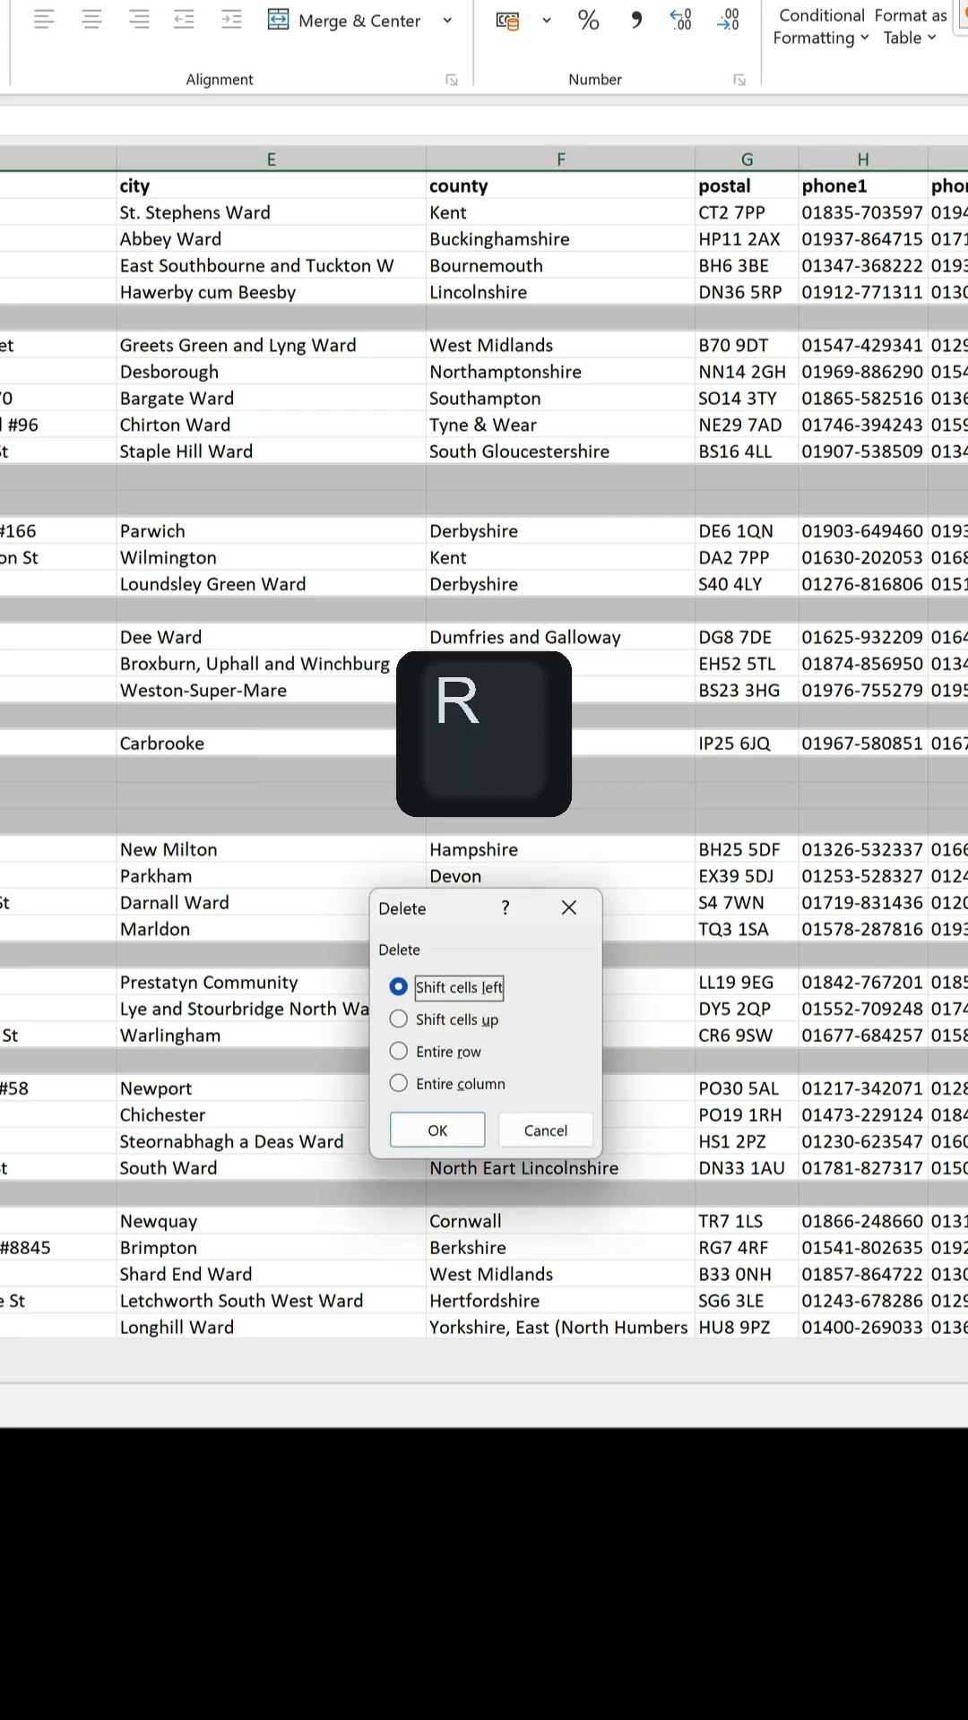